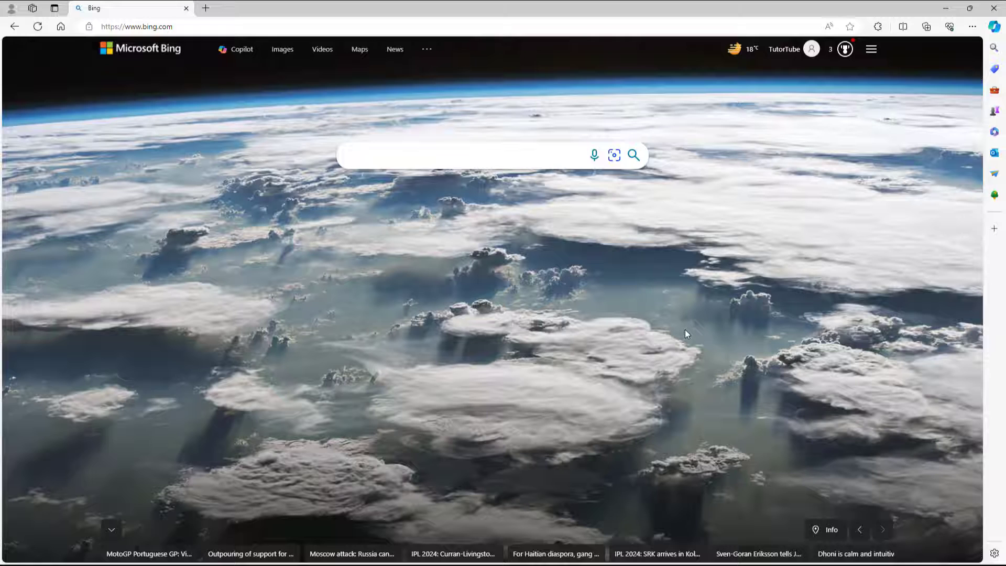
mouse_move(684, 315)
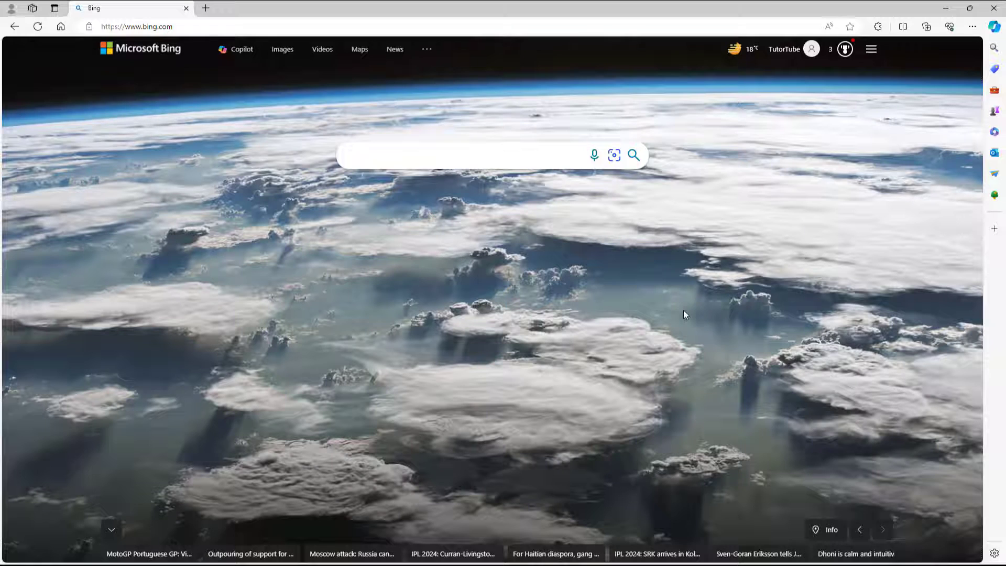
mouse_move(800, 242)
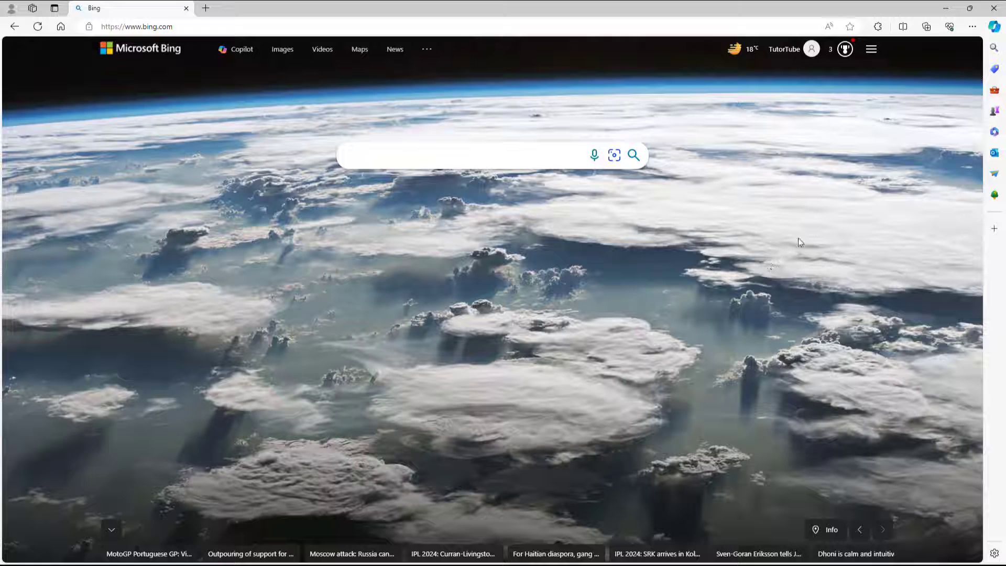
mouse_move(908, 128)
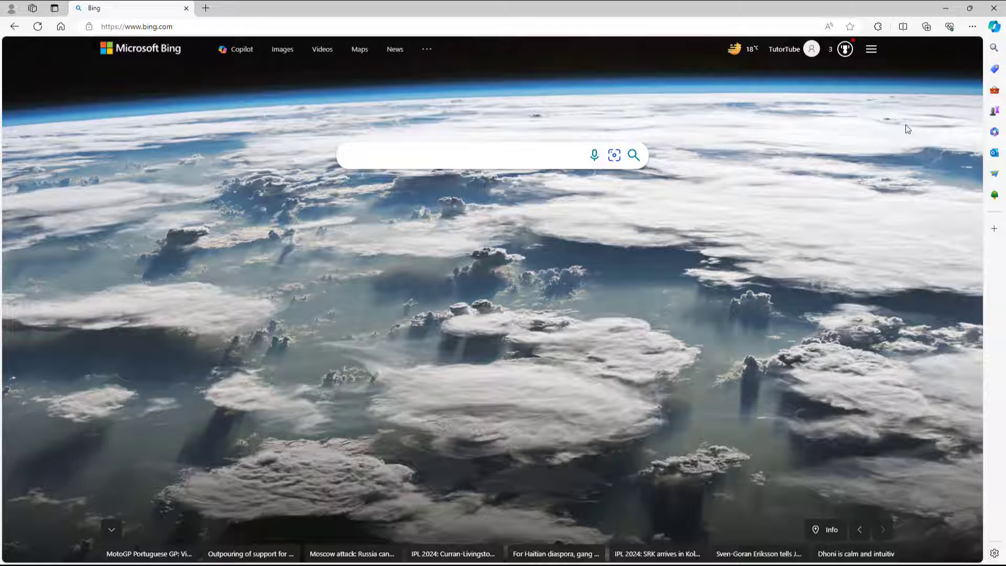
Step: Open Edge Settings from the main menu and go to the profile's Sync page
click(972, 26)
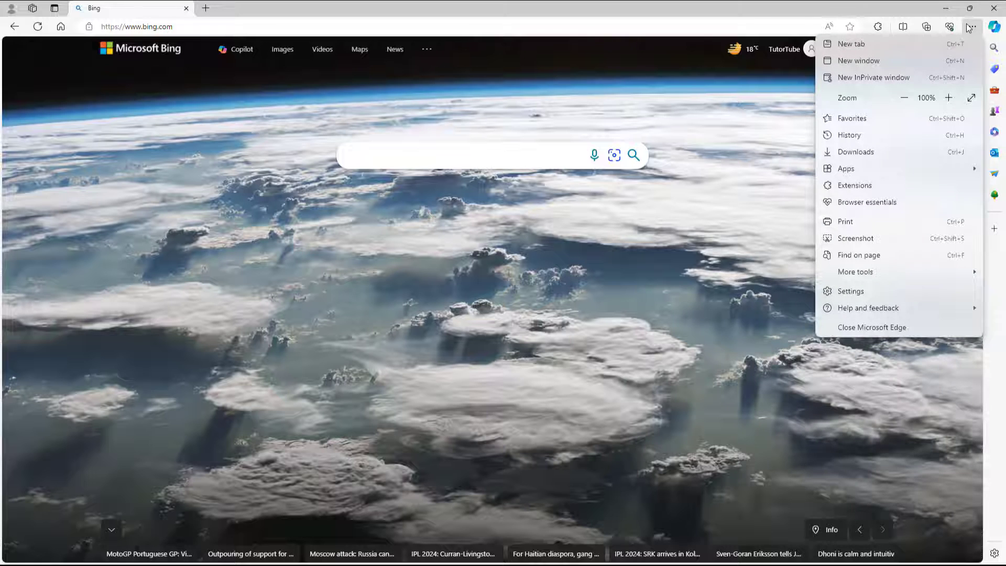
click(850, 291)
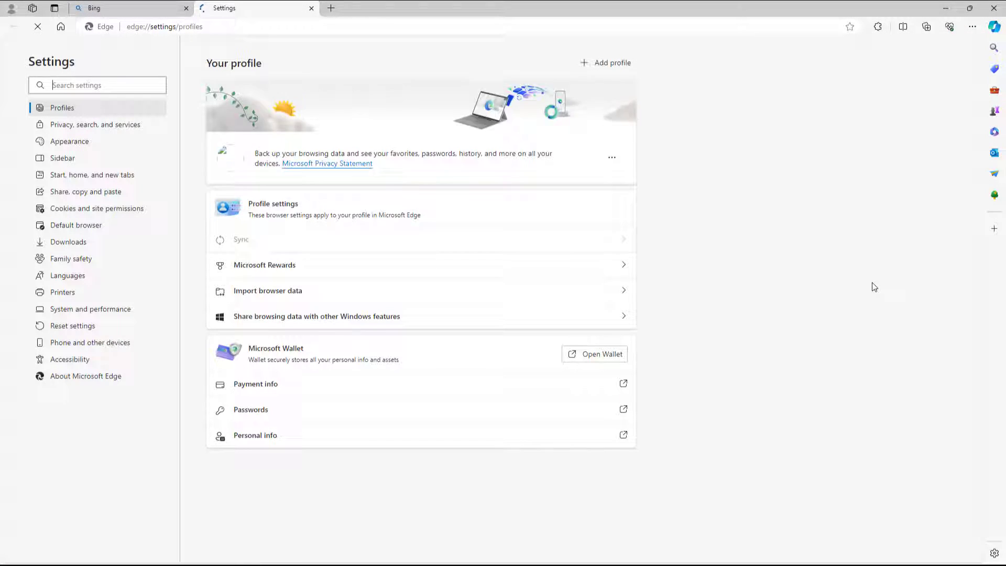
click(37, 26)
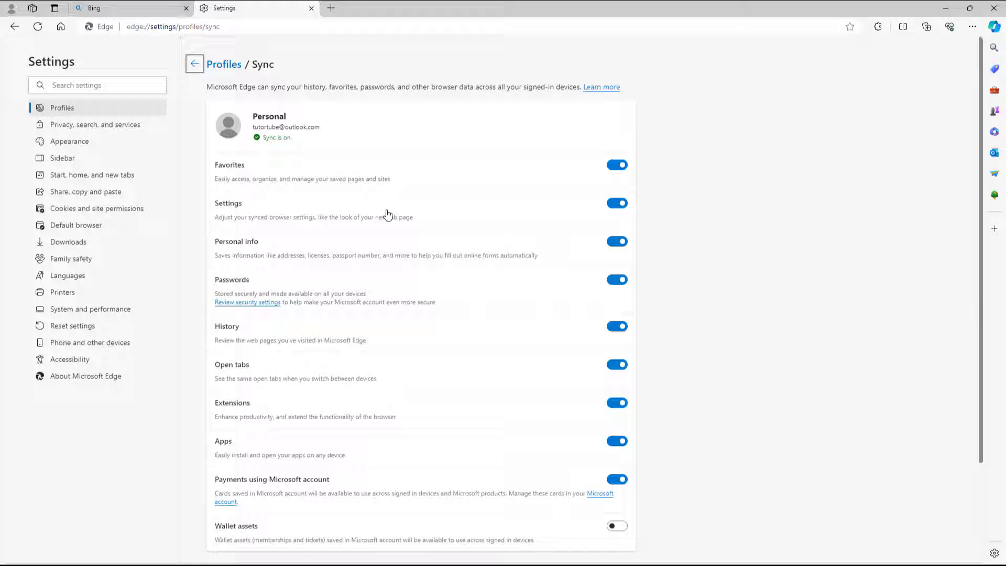
scroll(down, 3)
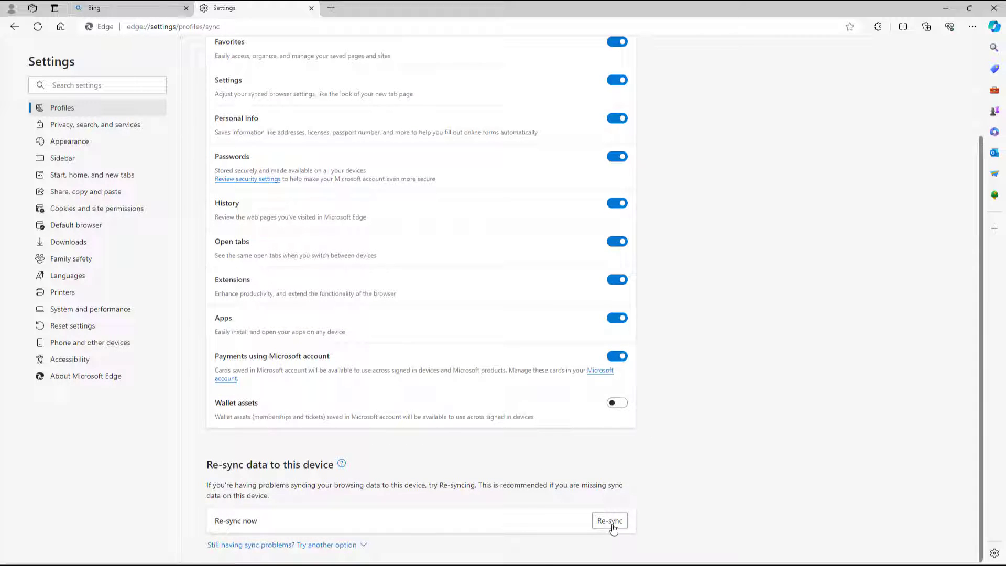
scroll(up, 3)
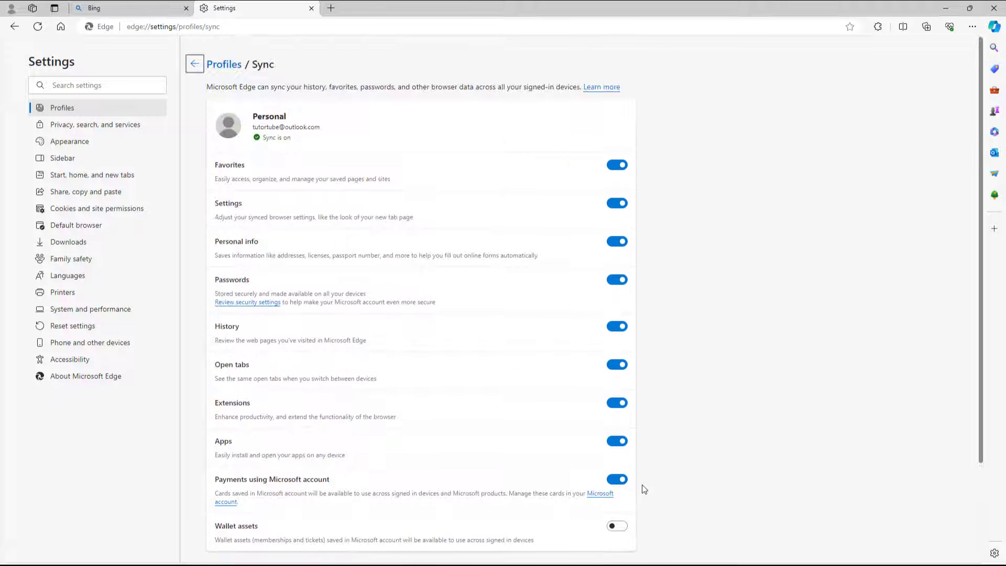
mouse_move(604, 359)
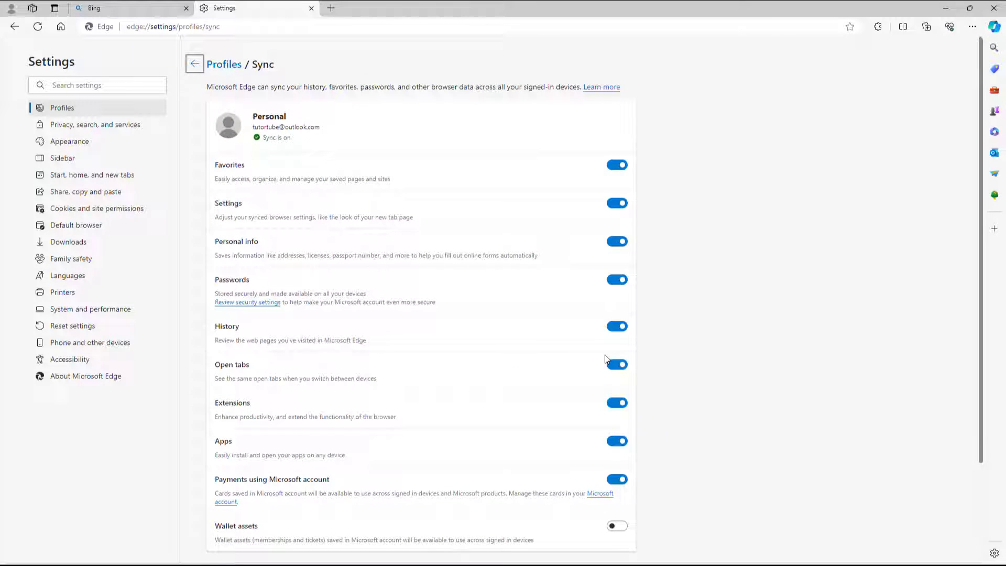
mouse_move(646, 445)
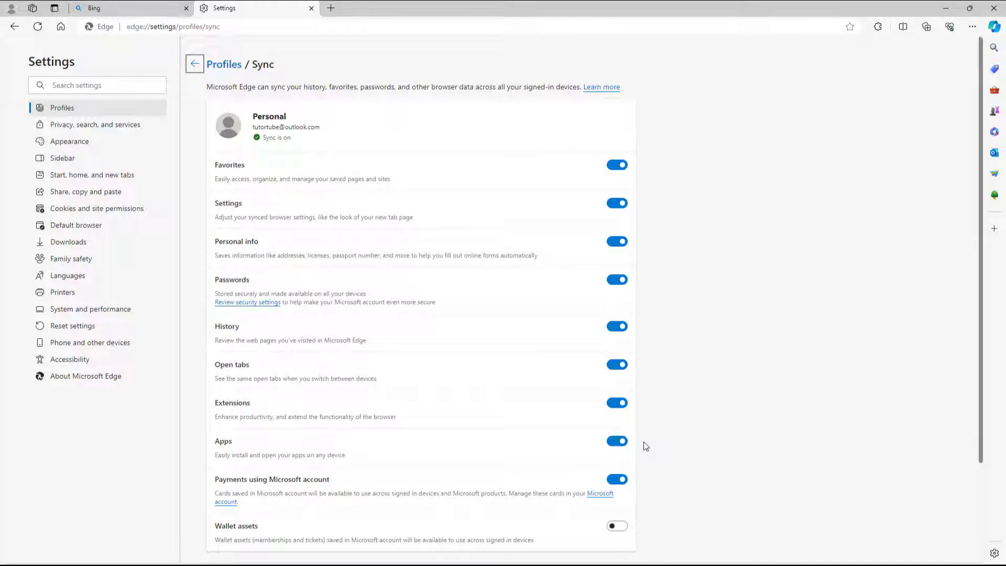
Step: Turn off syncing of history, open tabs, favorites and the remaining data types
click(617, 480)
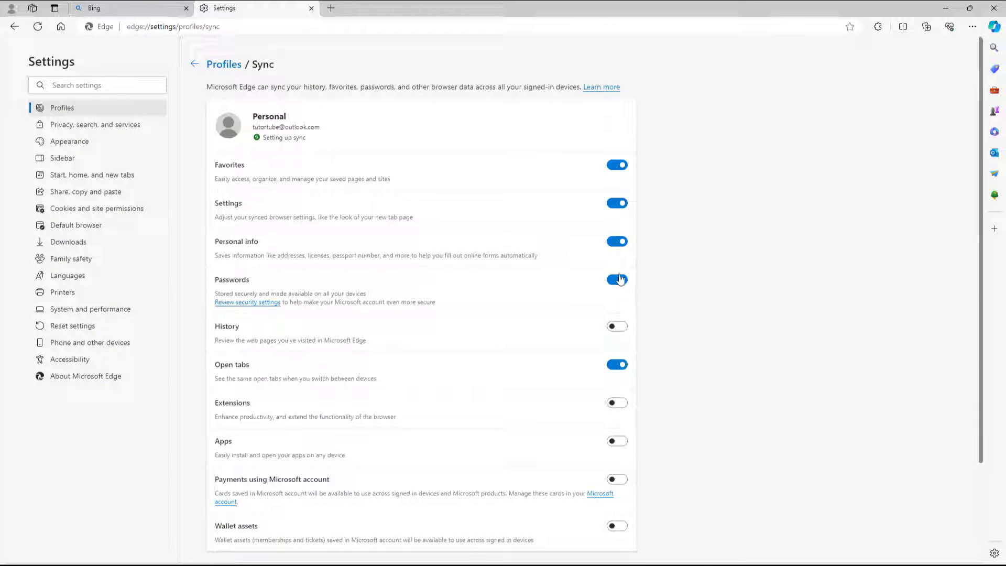
click(616, 365)
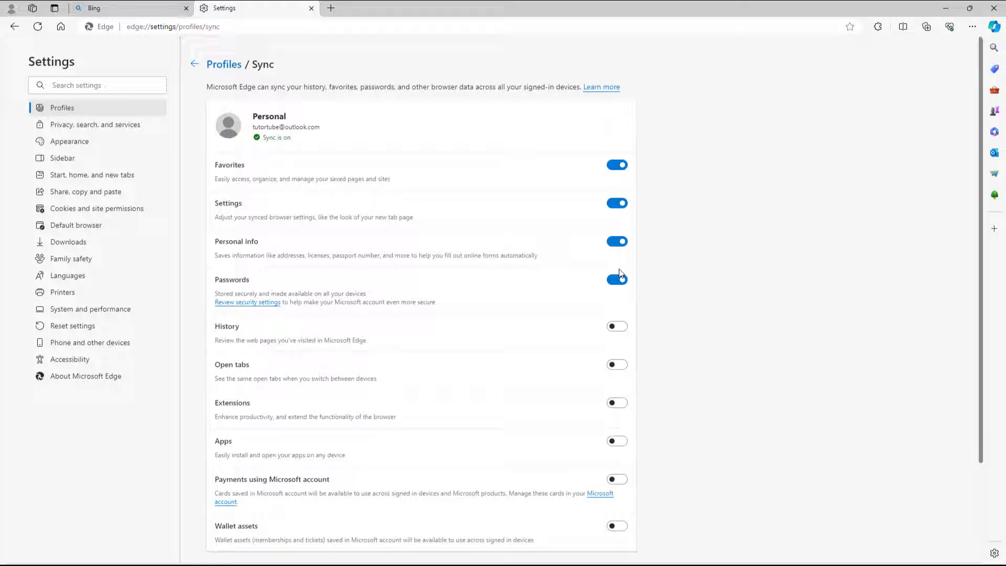
click(616, 165)
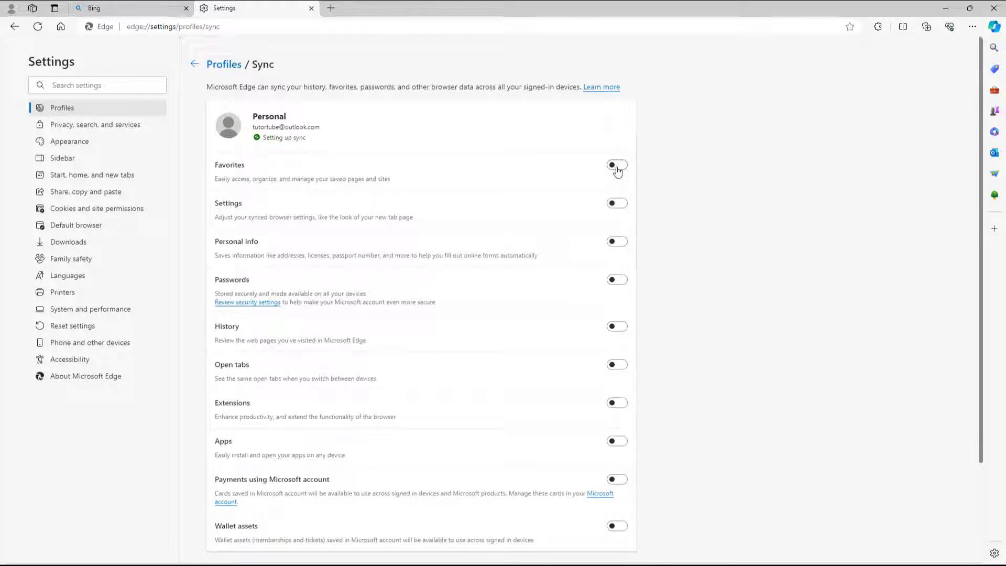
click(616, 164)
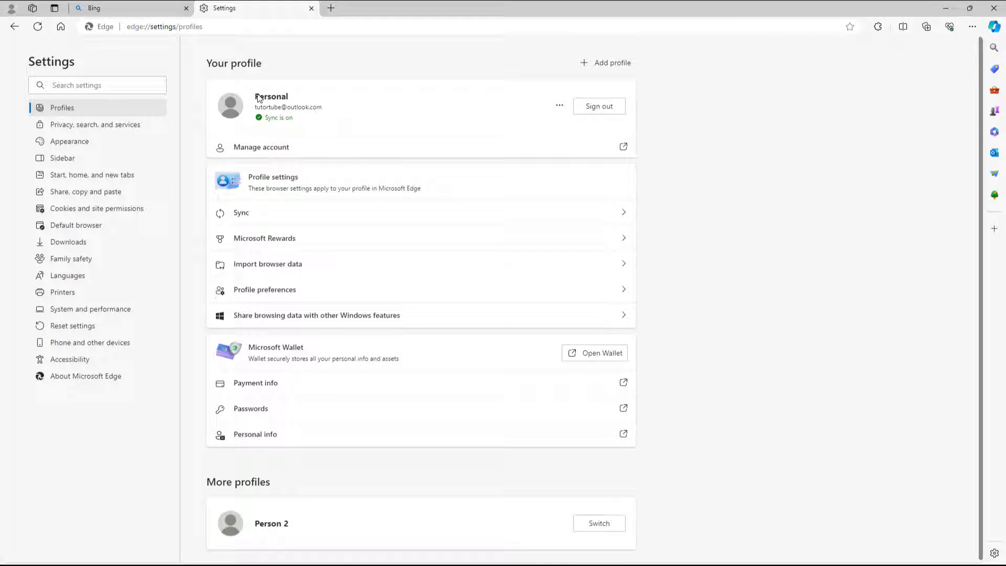
mouse_move(598, 106)
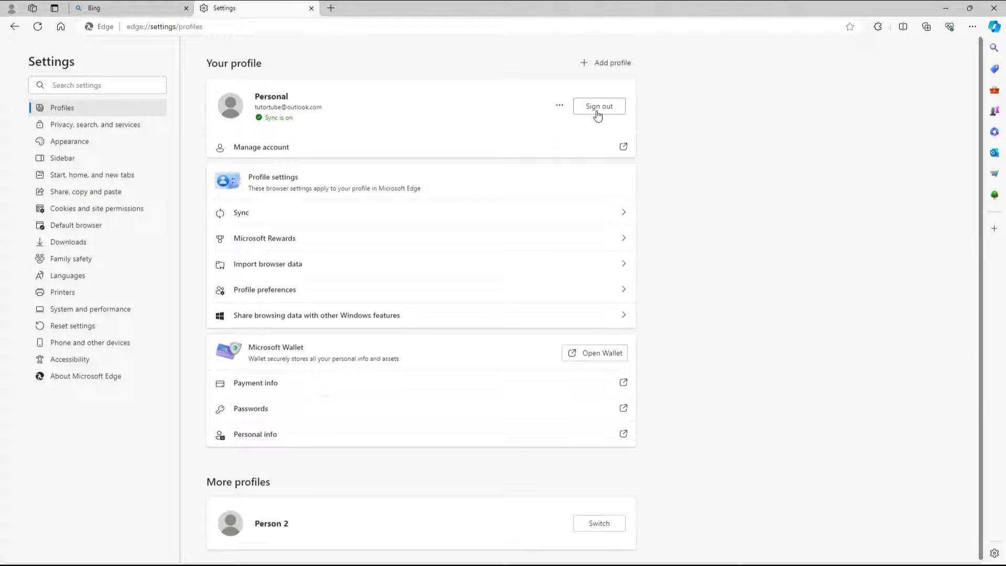
Step: Sign out of the Personal profile and confirm the sign-out
click(597, 106)
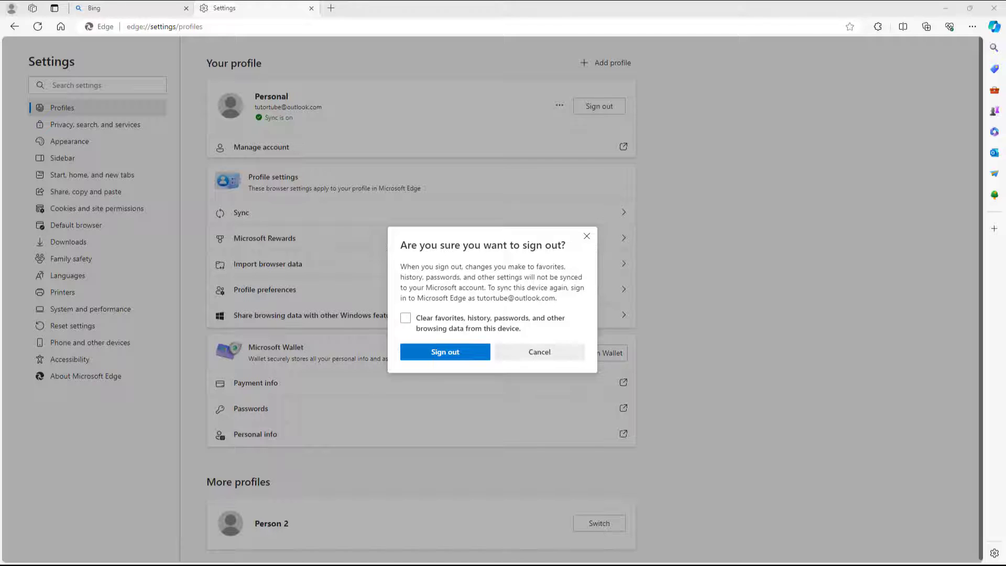
click(444, 351)
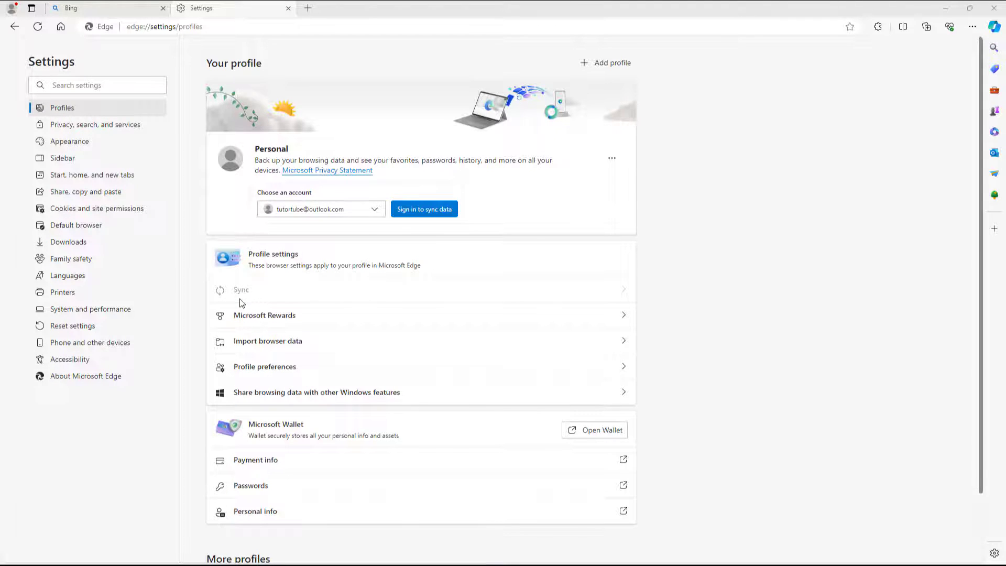
mouse_move(423, 209)
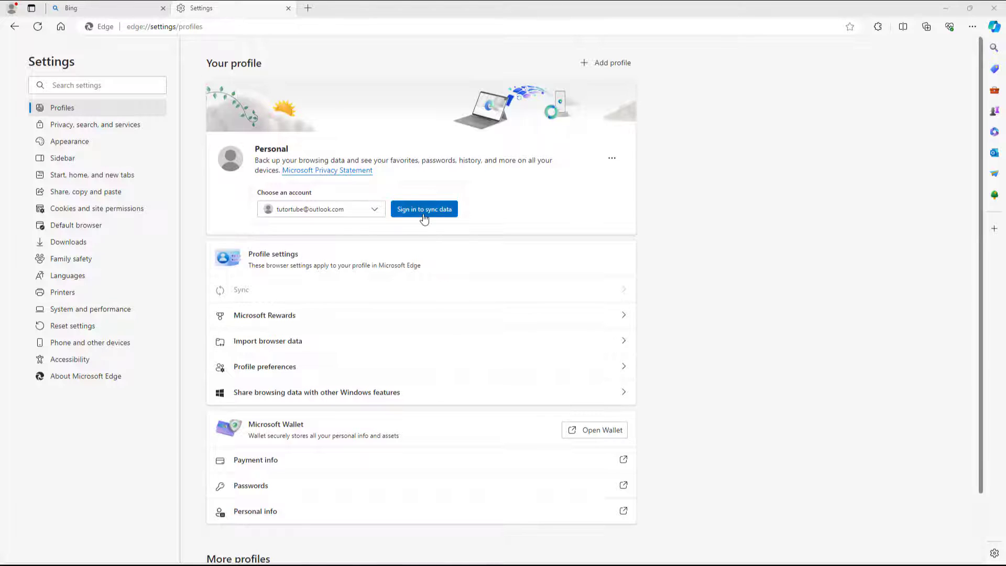
Step: Sign the Personal profile back in to sync data
click(424, 209)
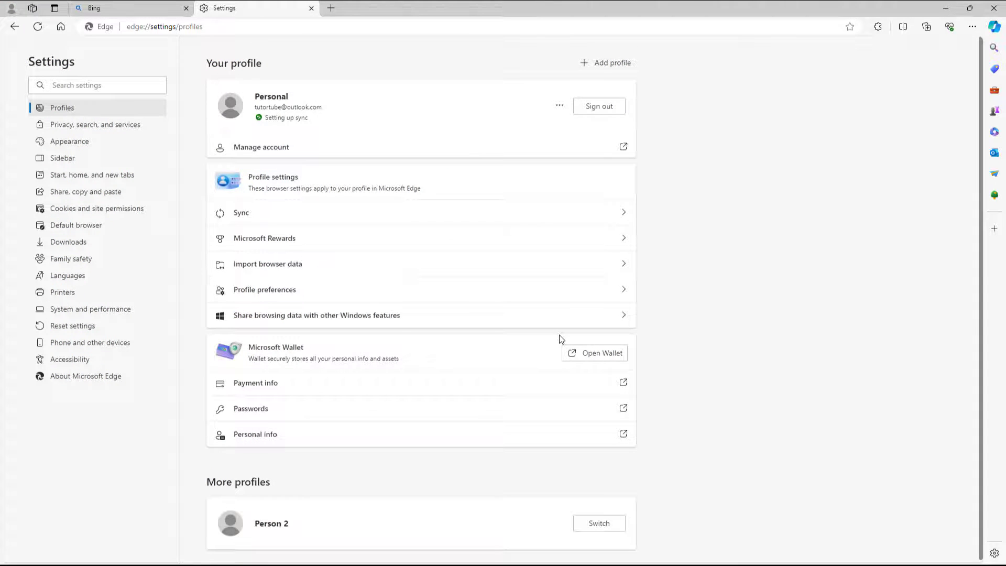